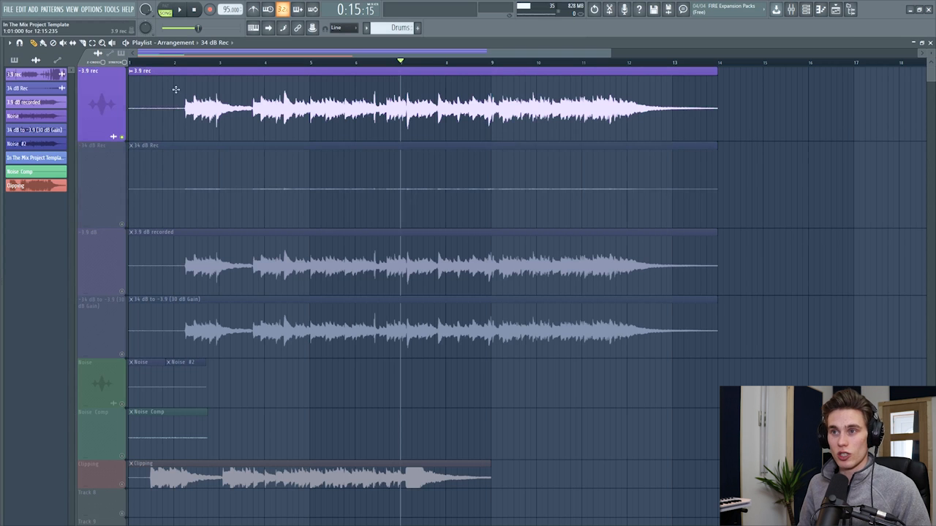
# - Select the Master insert in the Mixer to show its effect slots
pyautogui.click(172, 61)
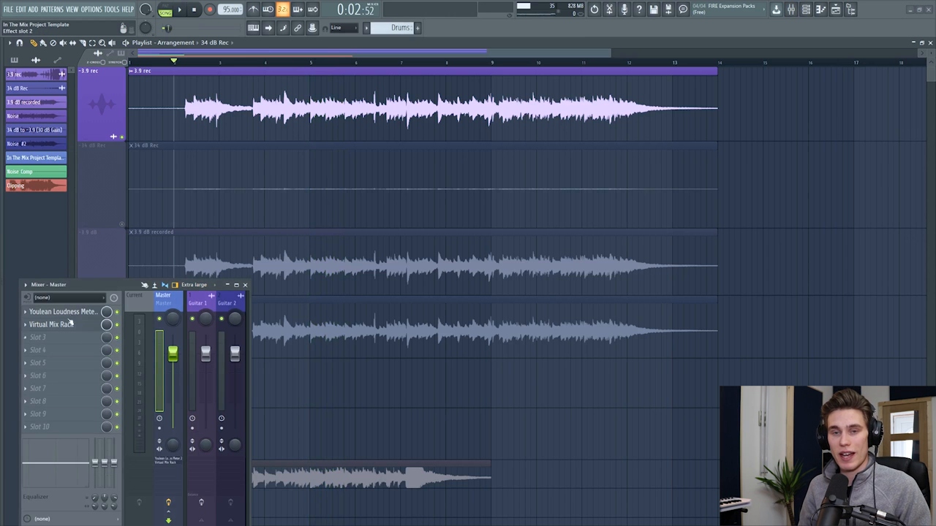
# - Show the Virtual Mix Rack's Trimmer module alongside the Youlean Loudness Meter
pyautogui.click(62, 311)
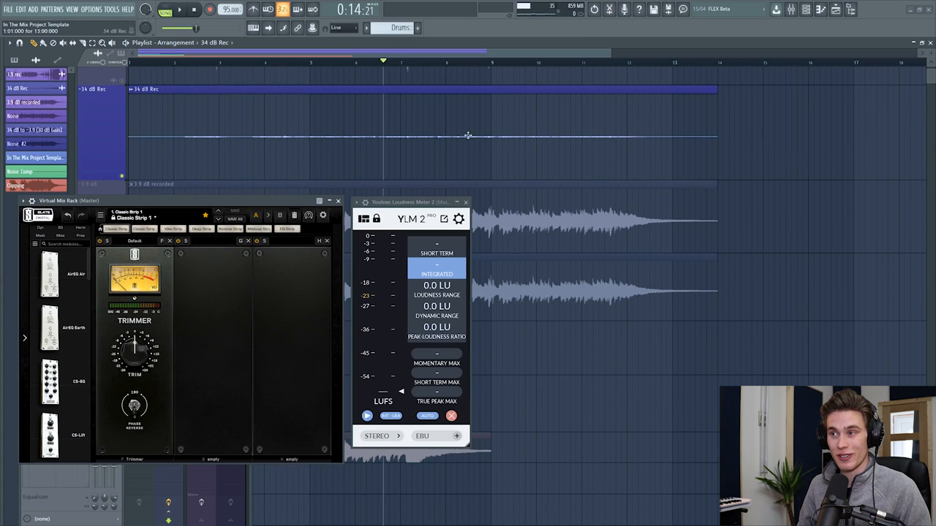
# - Close the Virtual Mix Rack and Youlean windows to reveal the guitar tracks and Noise Comp clip
pyautogui.click(180, 9)
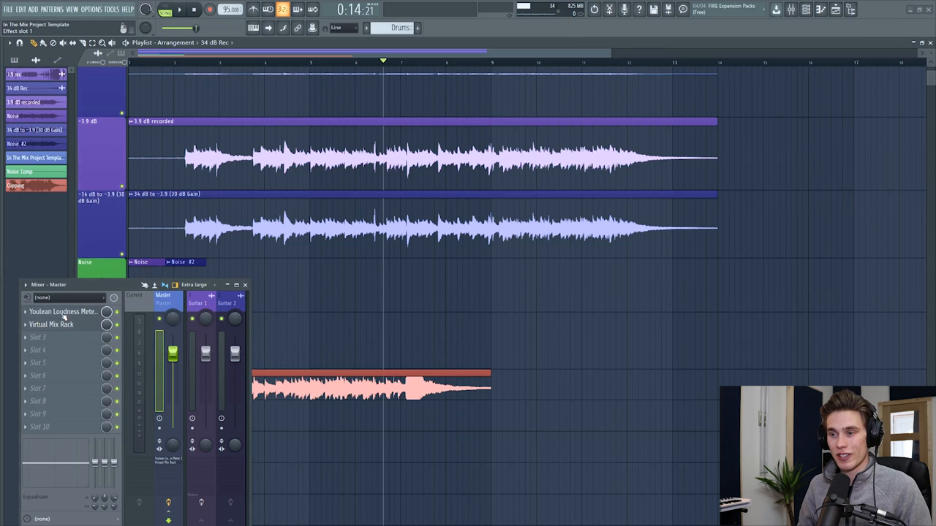
pyautogui.click(61, 311)
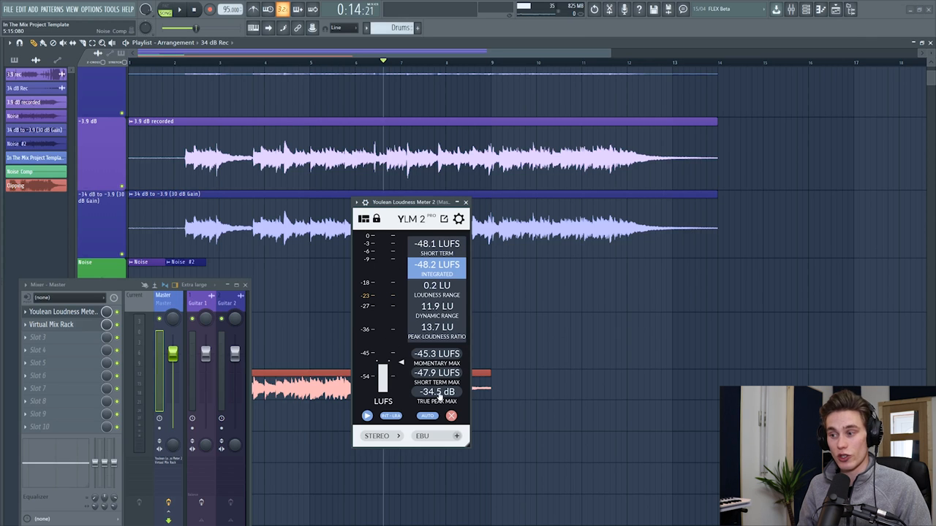
pyautogui.click(465, 202)
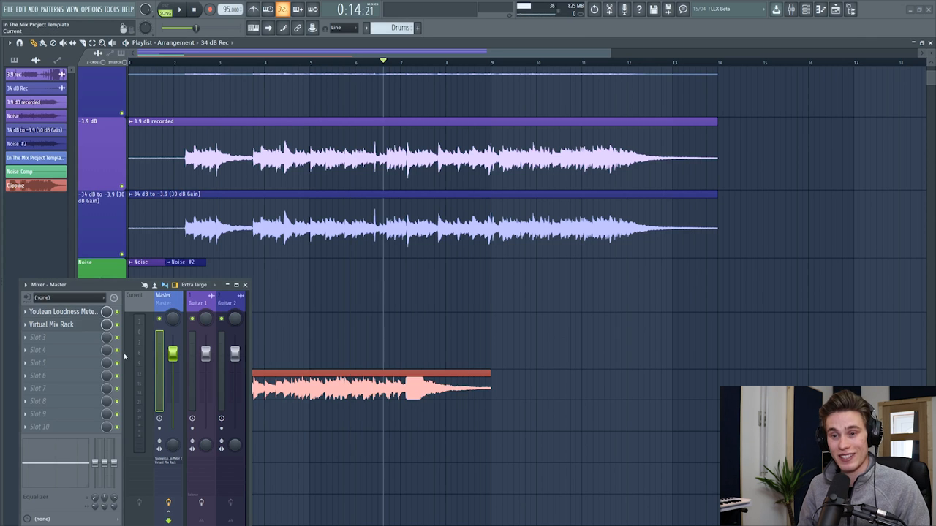
pyautogui.click(52, 325)
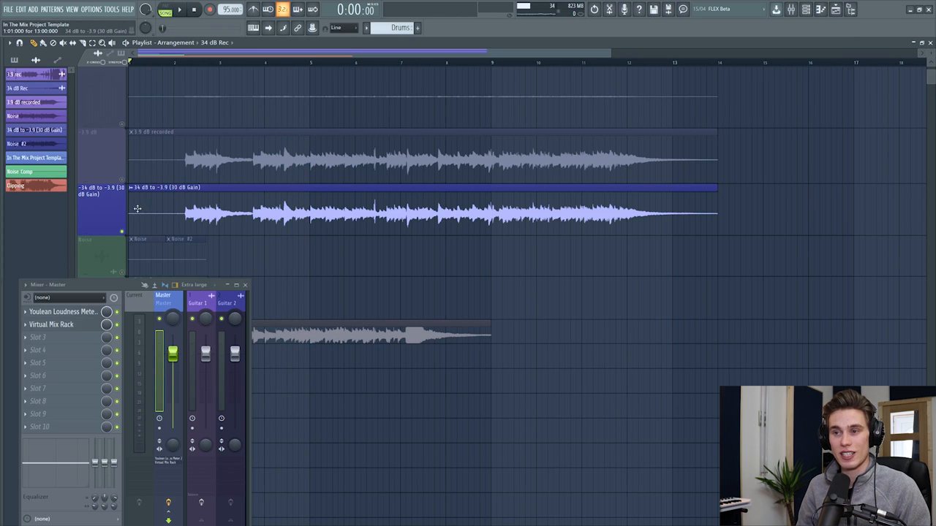
pyautogui.moveTo(503, 217)
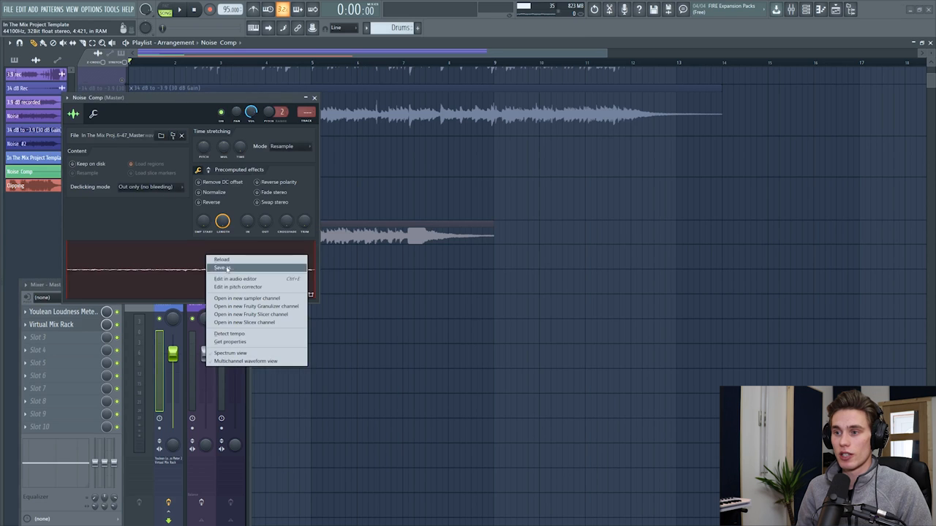
# - Load the Noise Comp clip into Edison via 'Edit in audio editor'
pyautogui.click(236, 278)
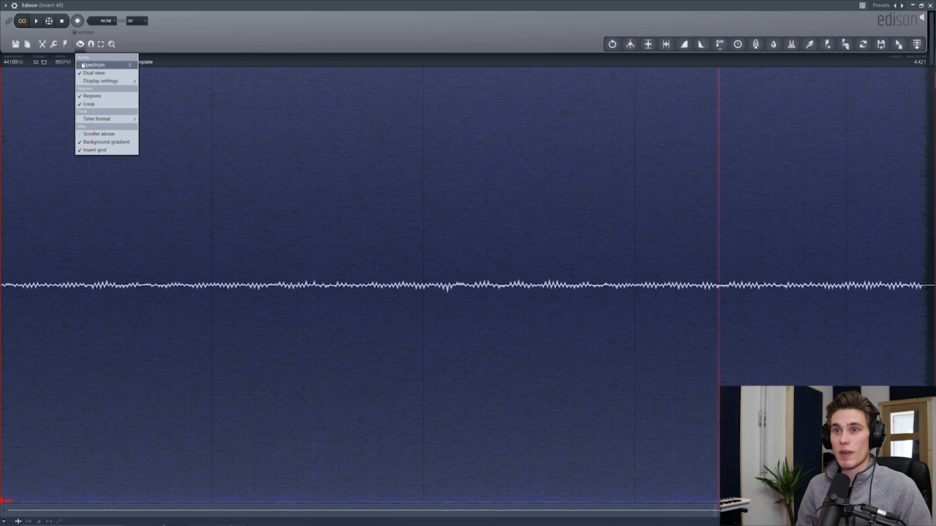
# - Display the noise clip as a spectrogram and audition it to reveal broadband noise
pyautogui.click(94, 64)
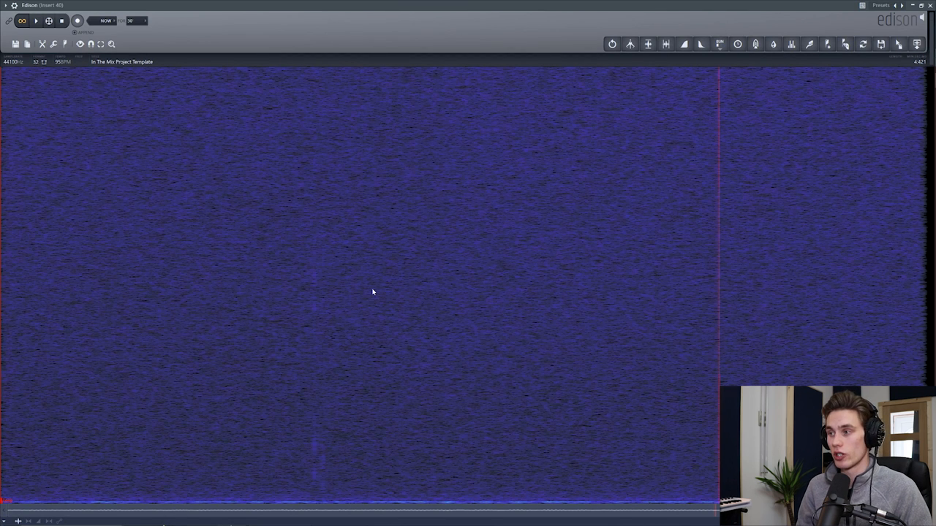
pyautogui.moveTo(418, 265)
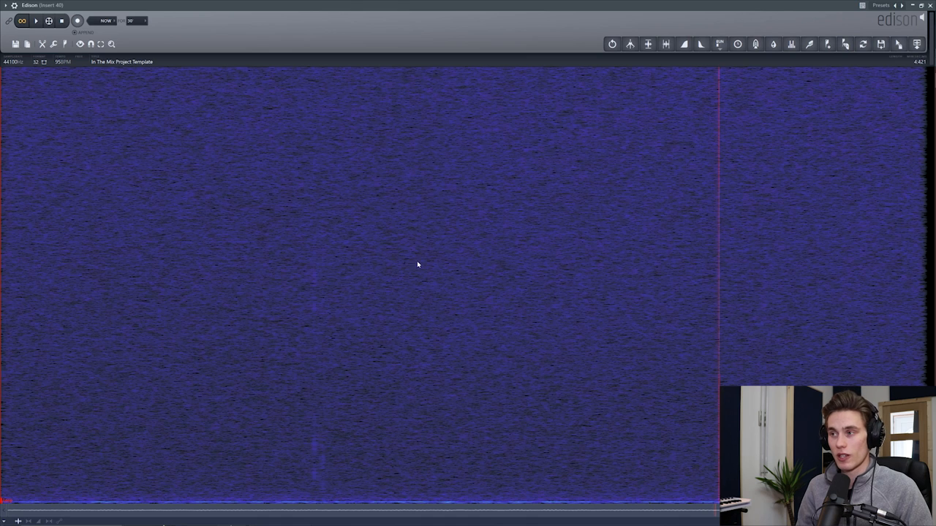
pyautogui.moveTo(186, 412)
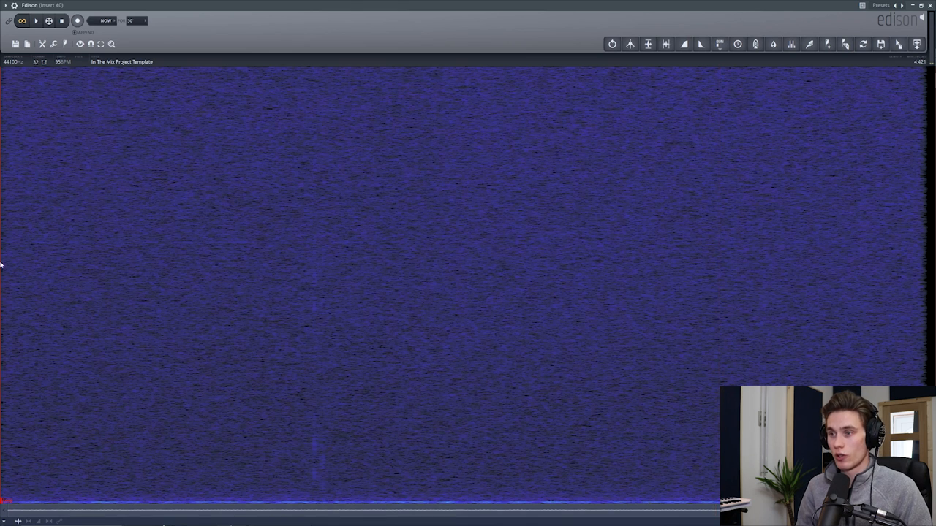
pyautogui.click(36, 20)
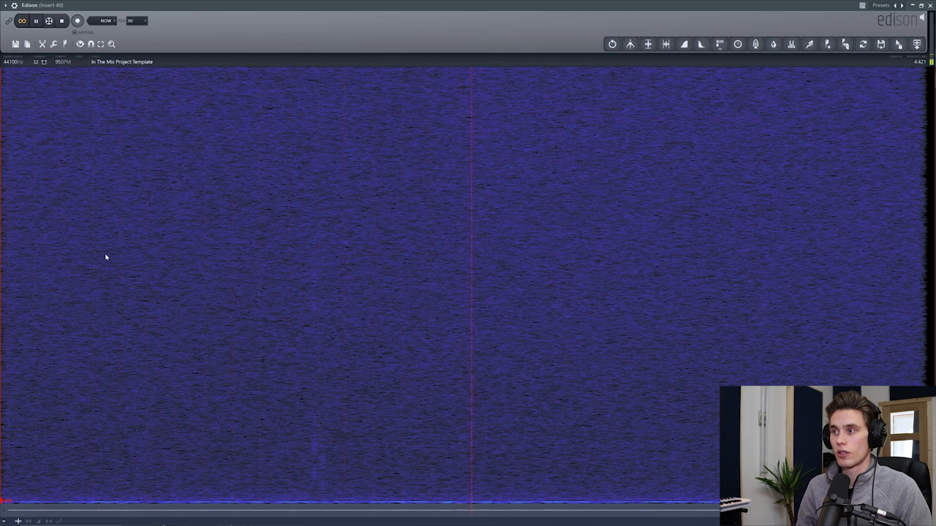
pyautogui.click(36, 20)
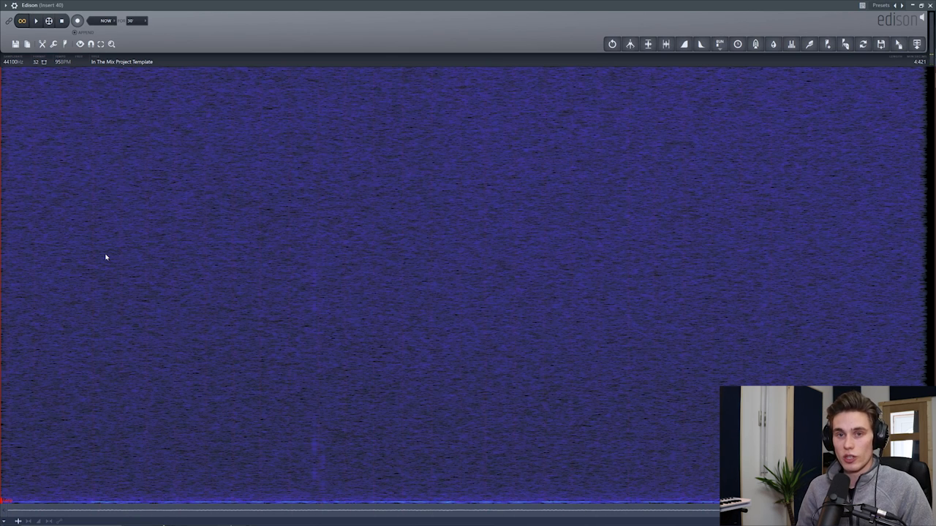
pyautogui.moveTo(304, 288)
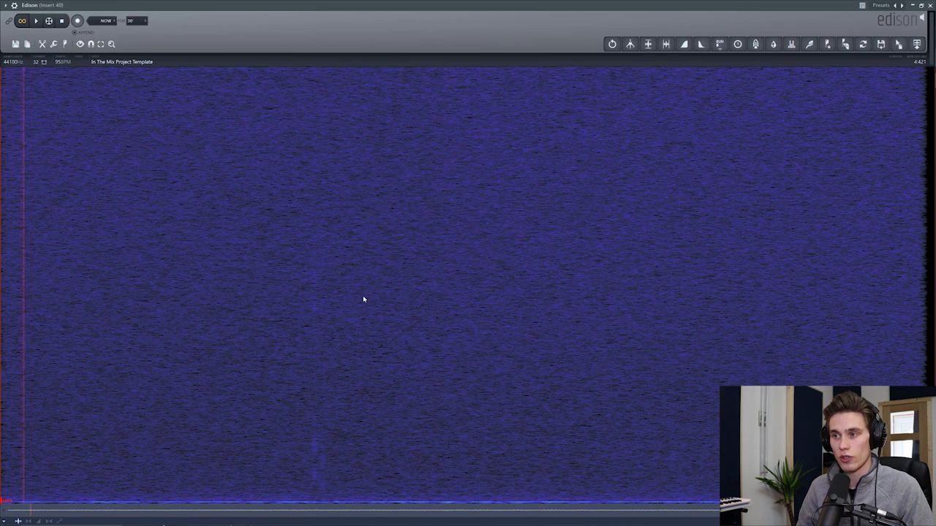
pyautogui.moveTo(360, 303)
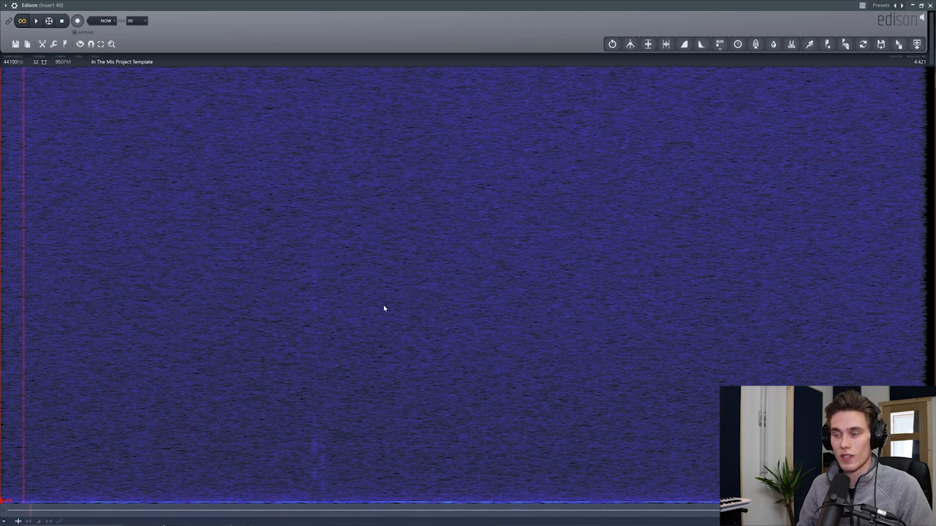
pyautogui.moveTo(824, 255)
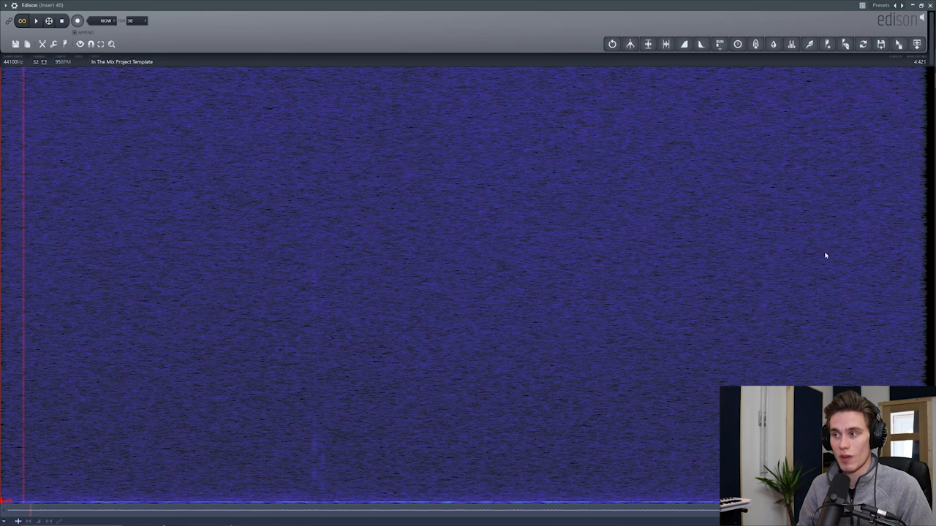
pyautogui.moveTo(479, 278)
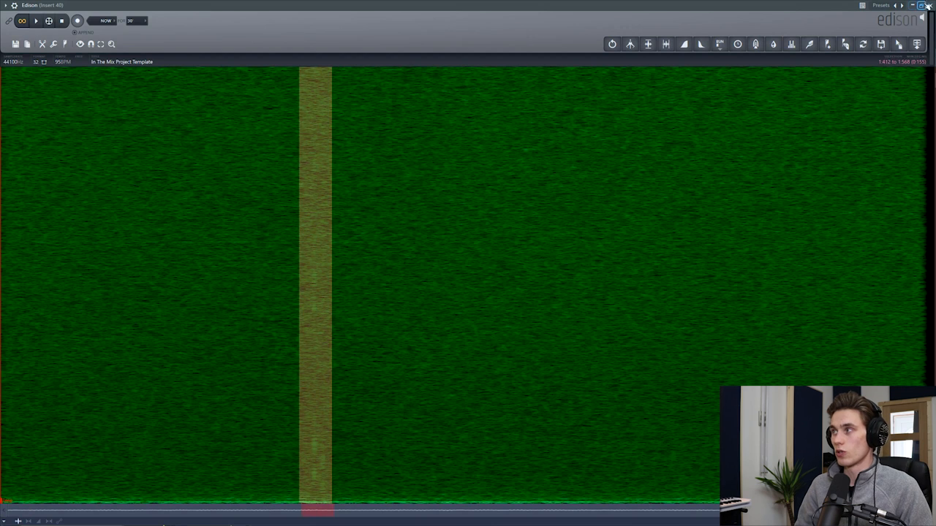
# - Close Edison to return to the playlist with the guitar takes and Noise Comp clip
pyautogui.click(927, 6)
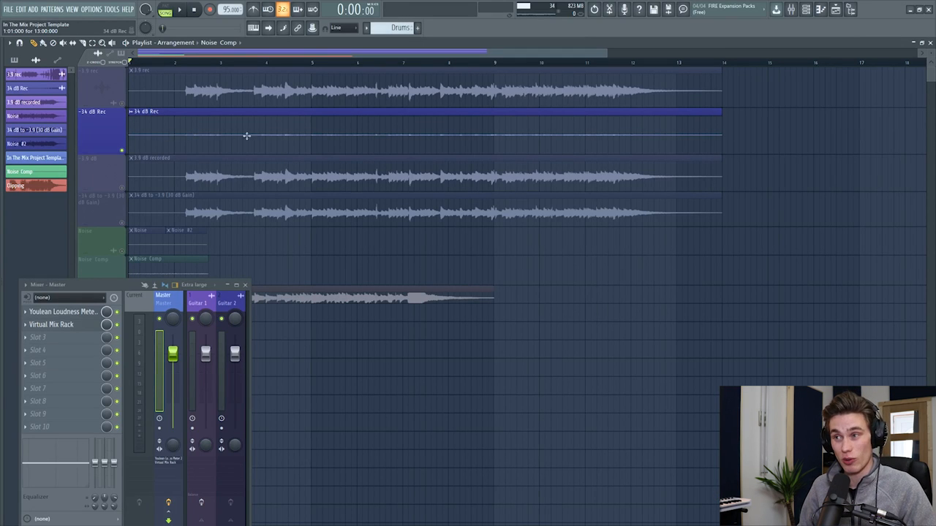
pyautogui.moveTo(456, 136)
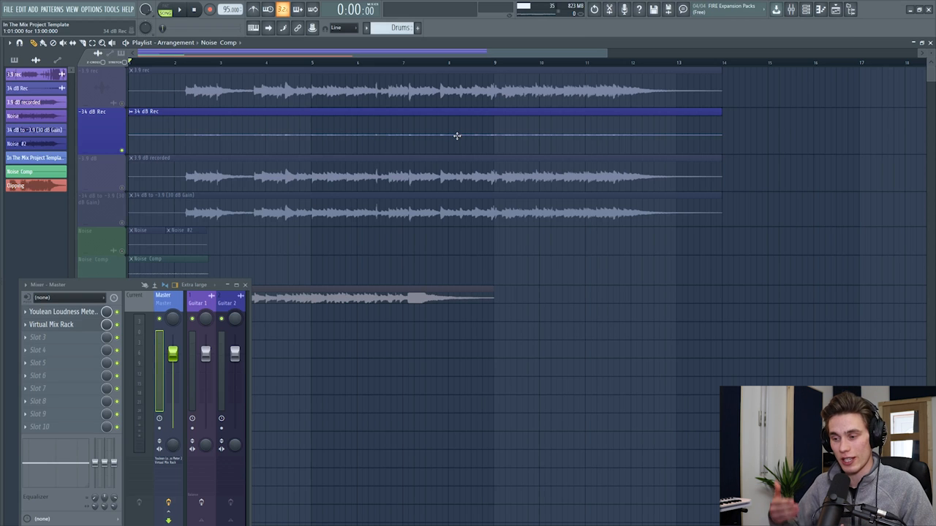